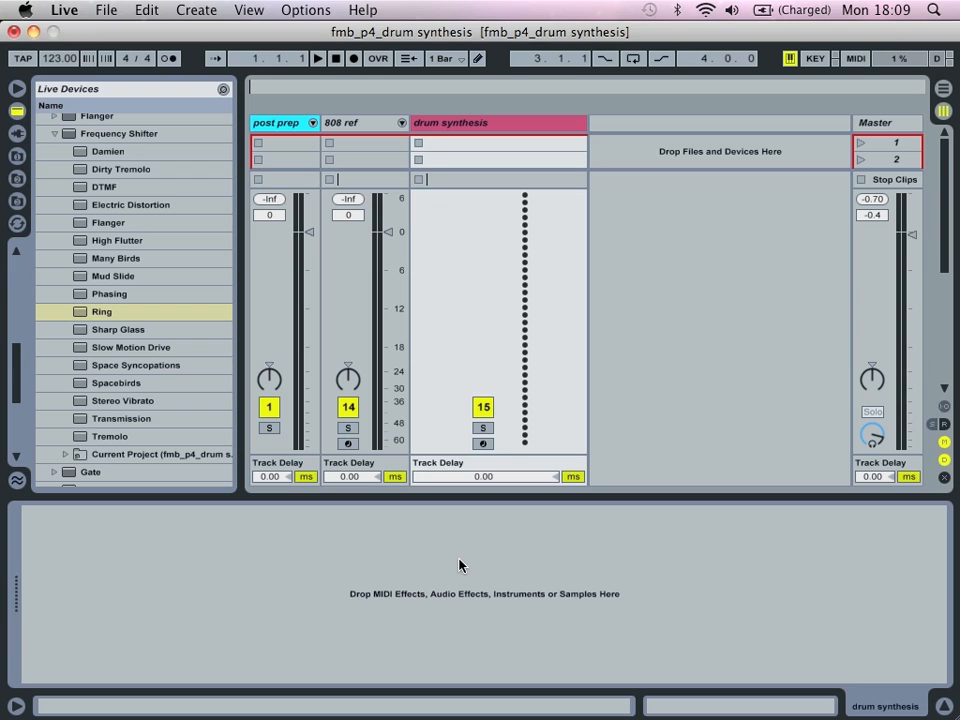
pyautogui.moveTo(288, 152)
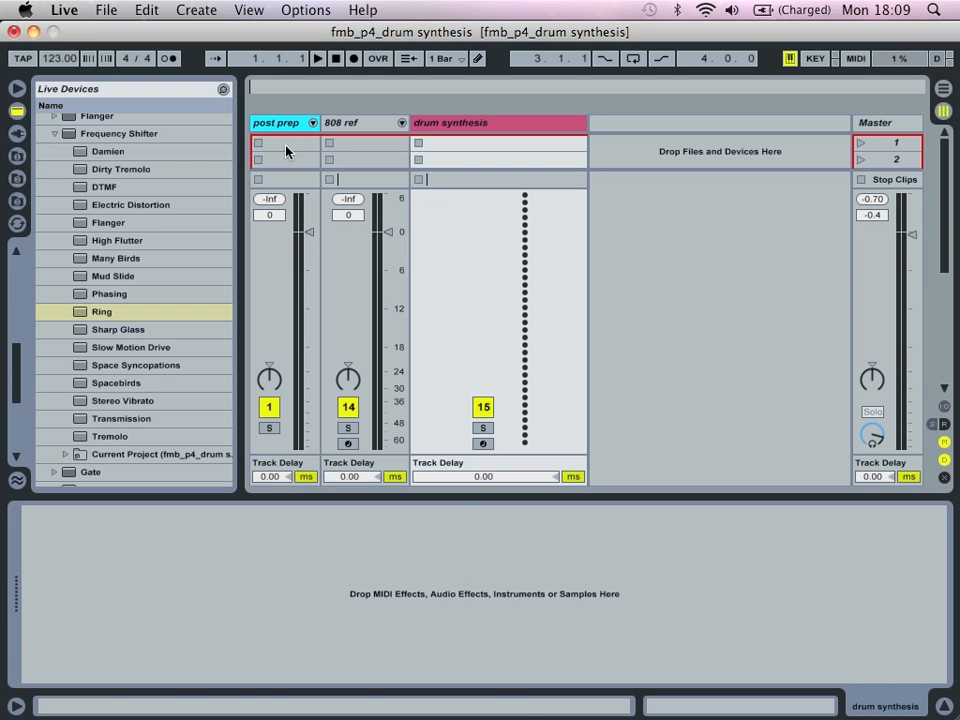
# Collapse the browser's Audio Effects category and load a Drum Rack onto the drum synthesis track.
pyautogui.click(44, 168)
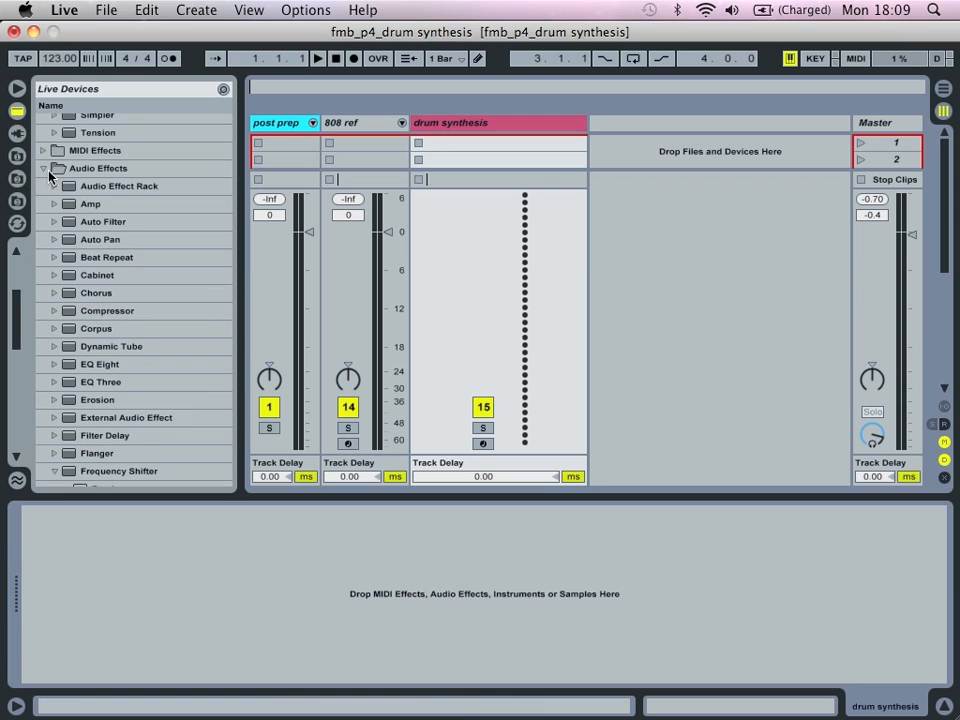
pyautogui.click(58, 168)
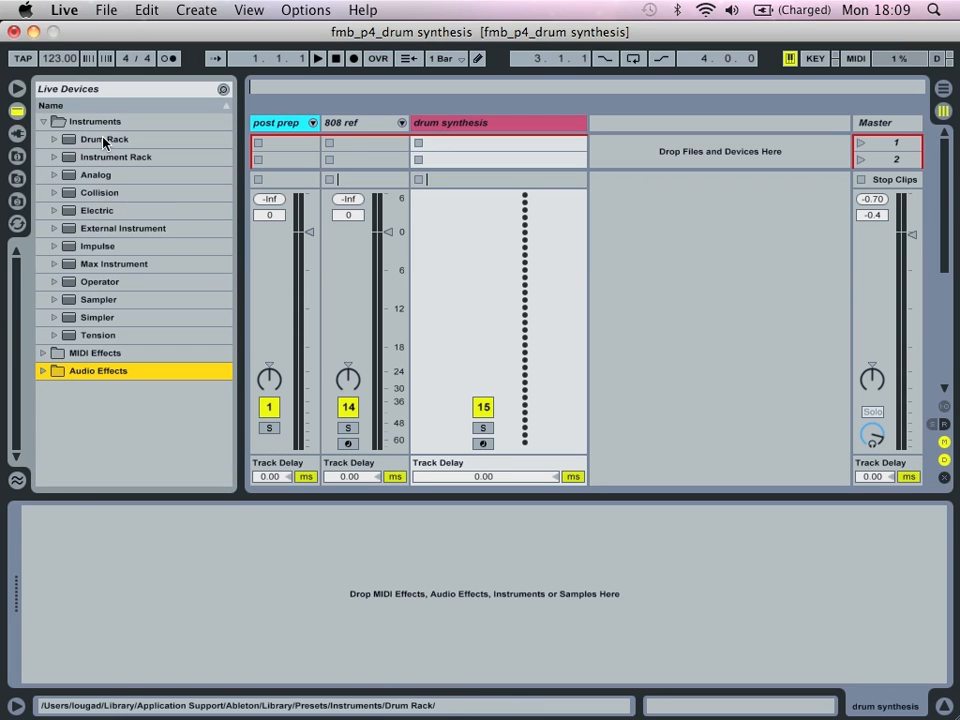
pyautogui.click(104, 140)
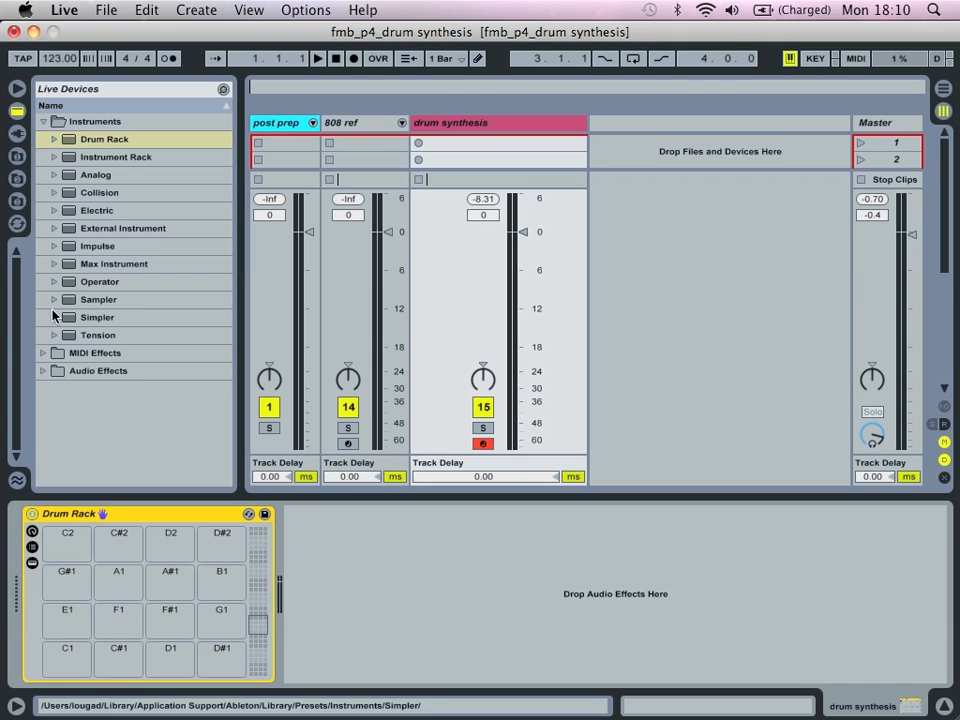
# Load an Operator instrument onto the Drum Rack's C1 pad.
pyautogui.click(100, 280)
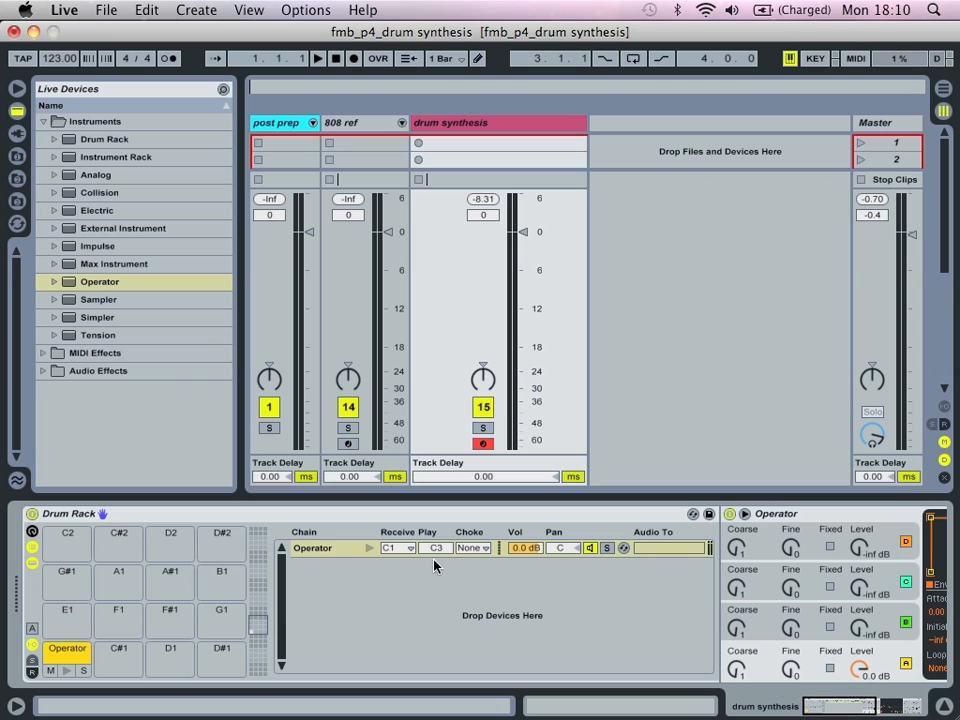
pyautogui.moveTo(420, 556)
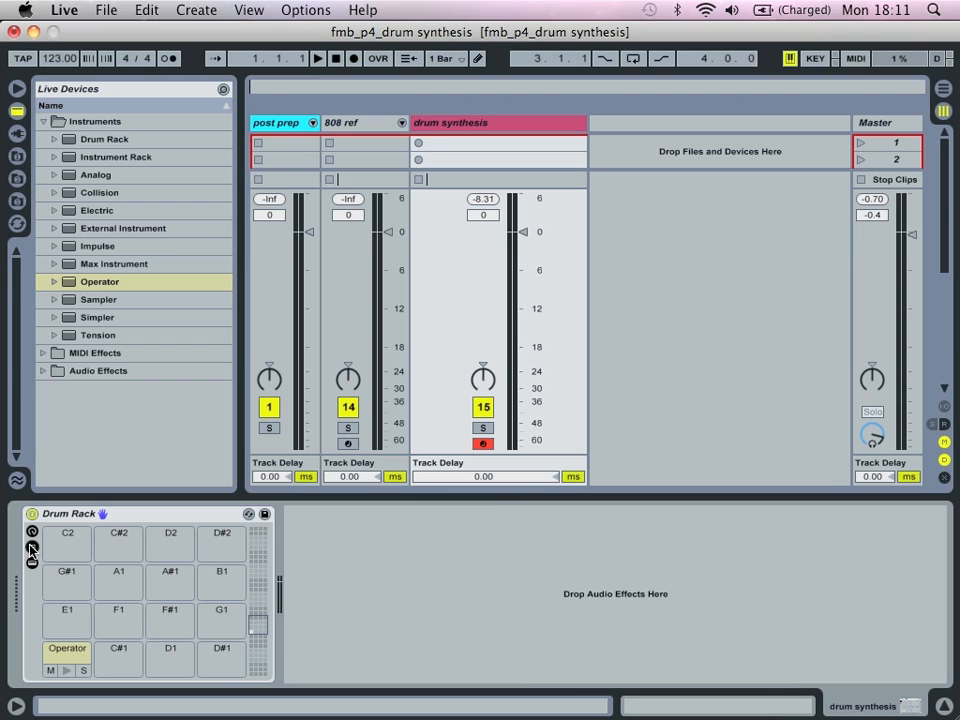
# Show the Operator pad's device and rename it 'snare 1'.
pyautogui.click(32, 546)
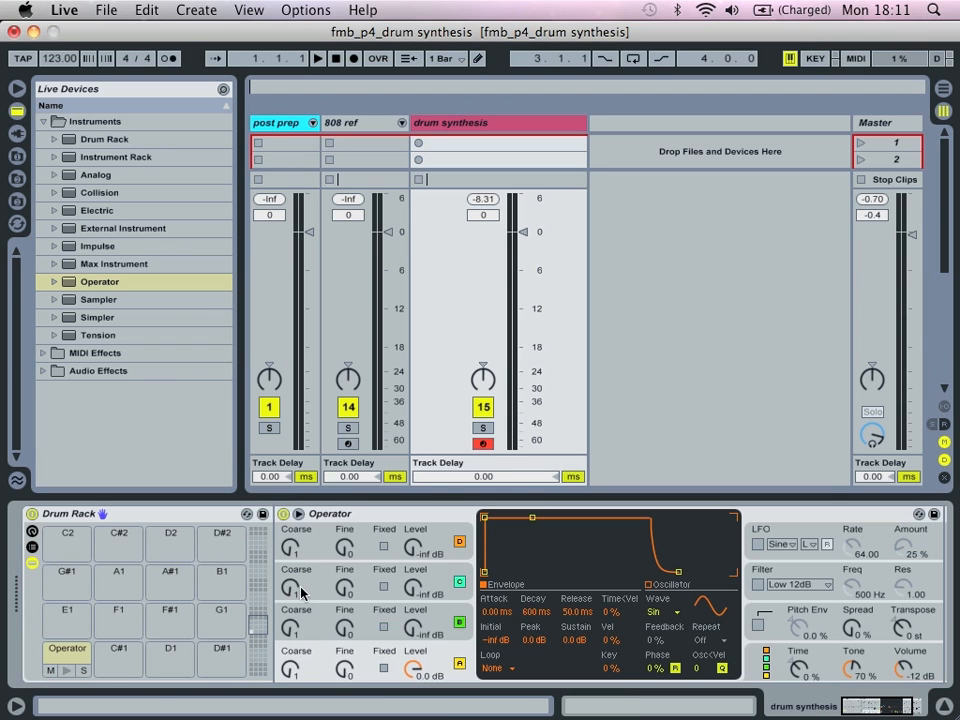
pyautogui.click(68, 648)
pyautogui.write('snare 1')
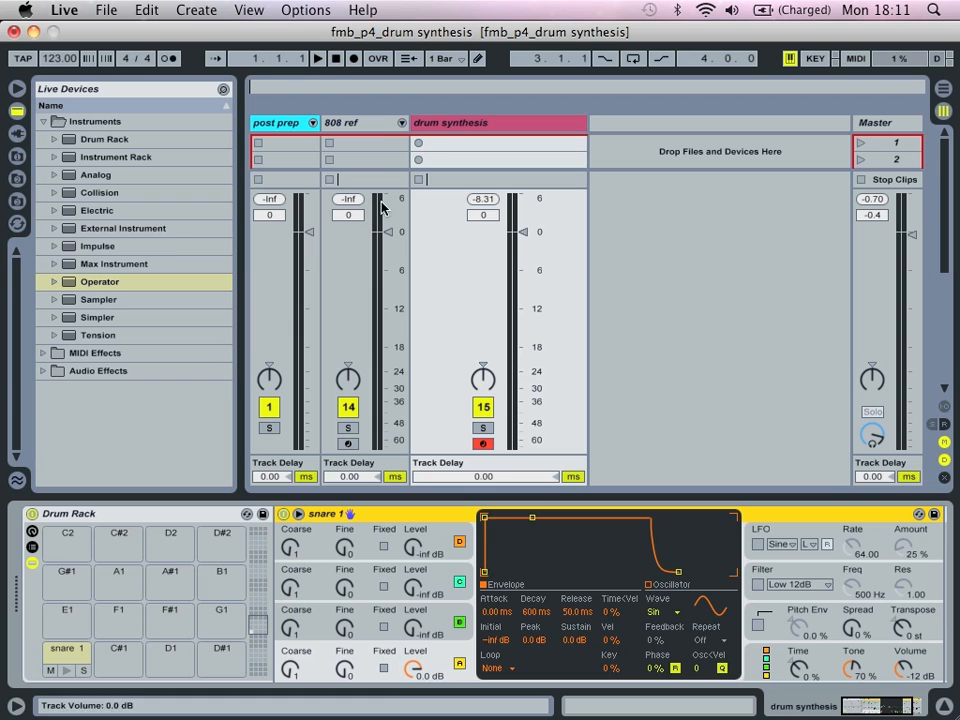
pyautogui.click(344, 122)
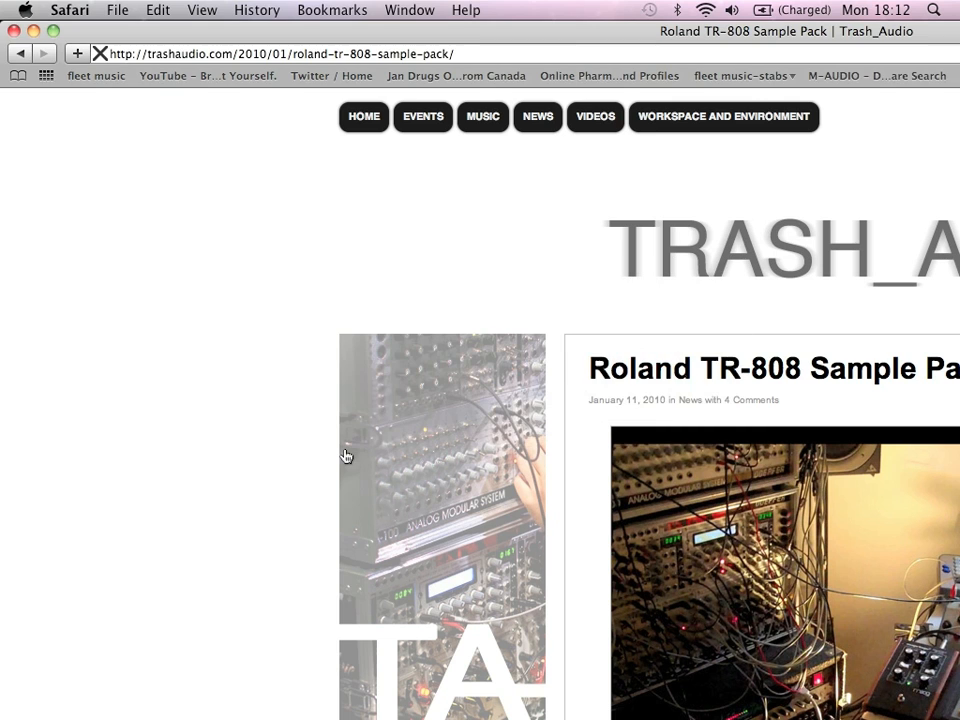
# Scroll through the Roland TR-808 Sample Pack article in Safari, then switch back to Live.
pyautogui.scroll(-3)
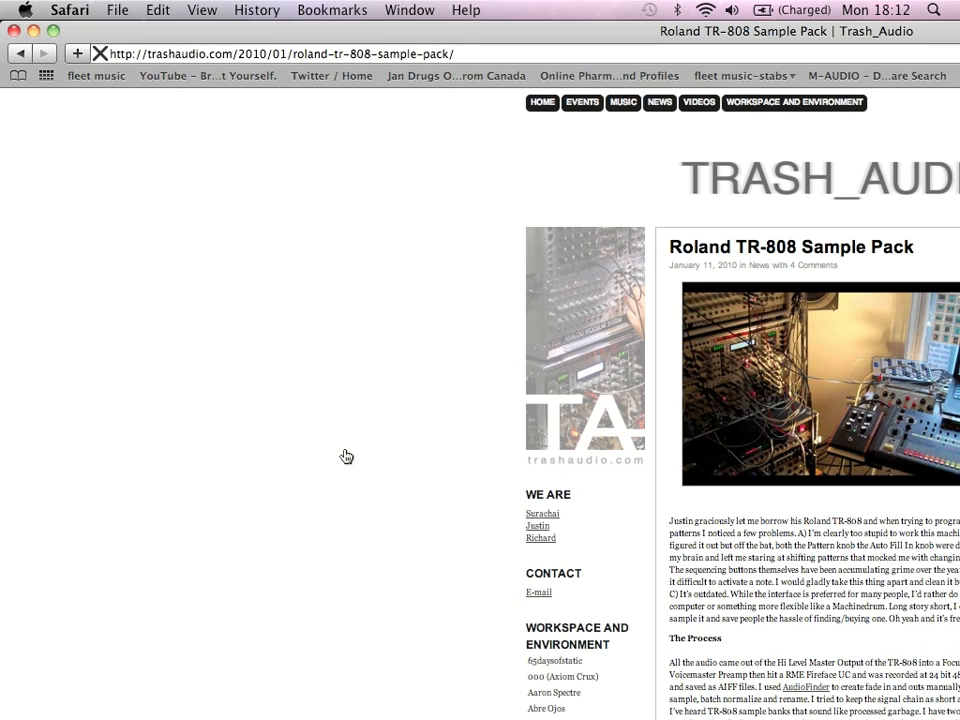
pyautogui.moveTo(378, 164)
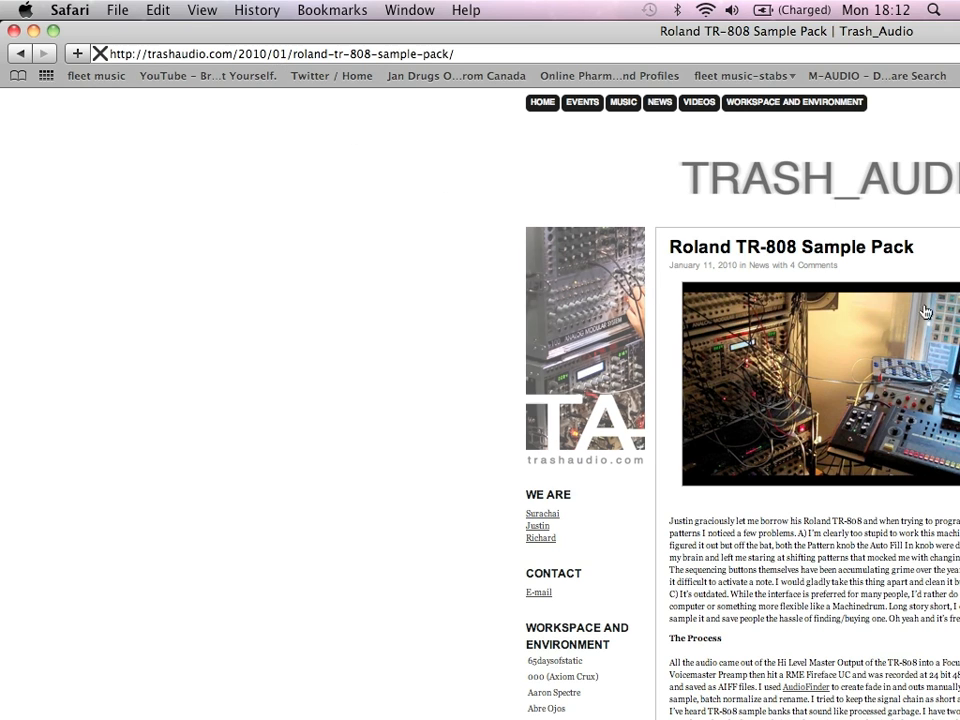
pyautogui.moveTo(768, 250)
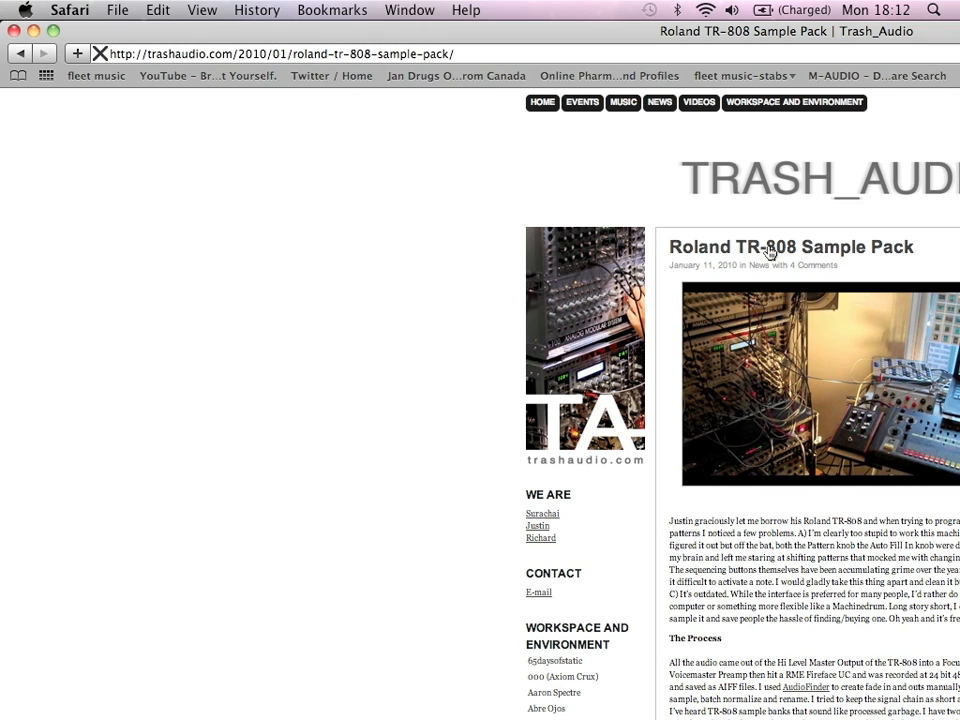
pyautogui.moveTo(756, 284)
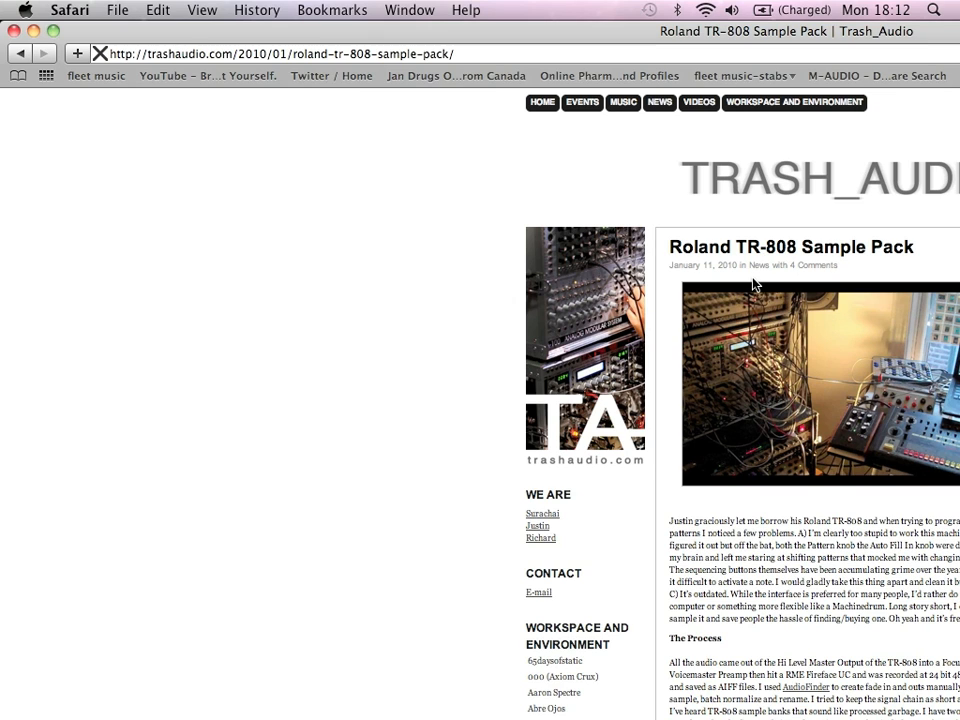
pyautogui.press('cmd+tab')
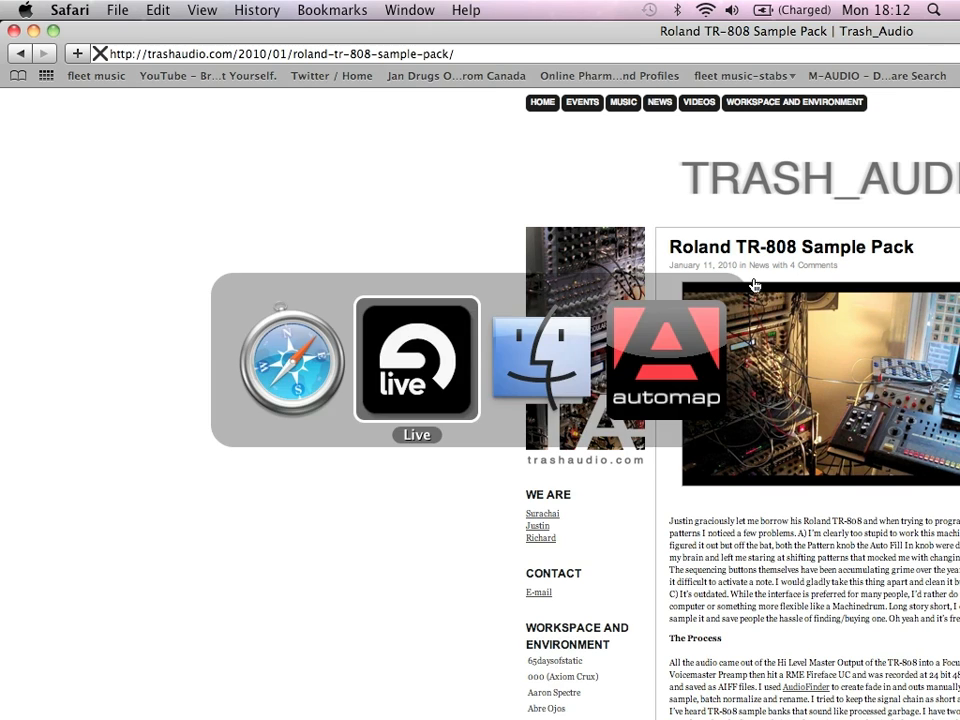
# Lower the 808 ref track to -7.66 dB and set Operator's Voices count in its global display.
pyautogui.click(416, 358)
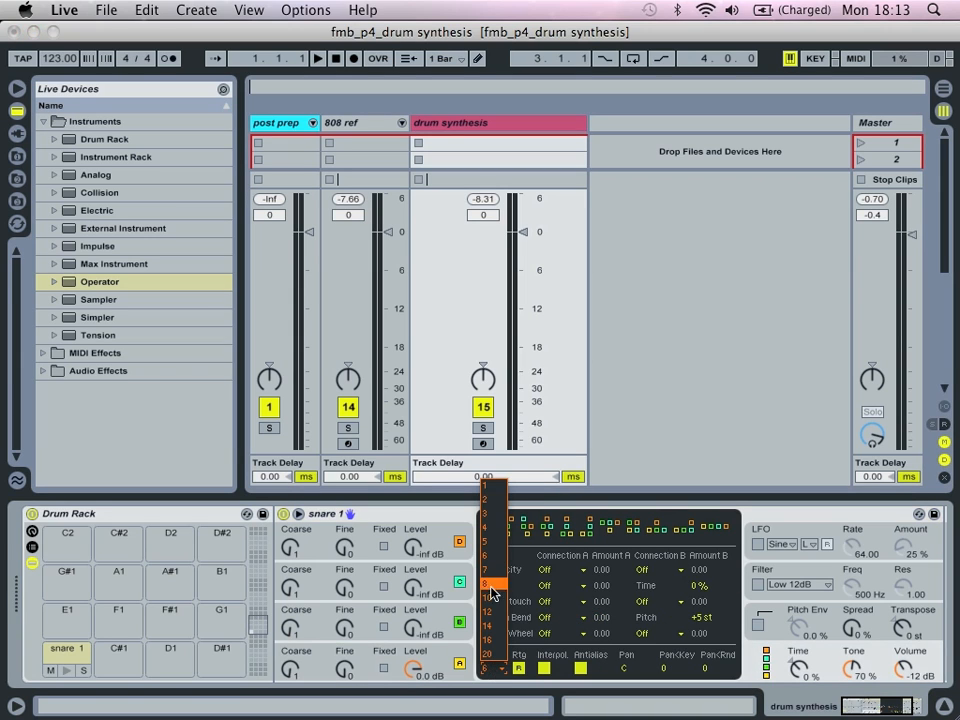
pyautogui.click(494, 584)
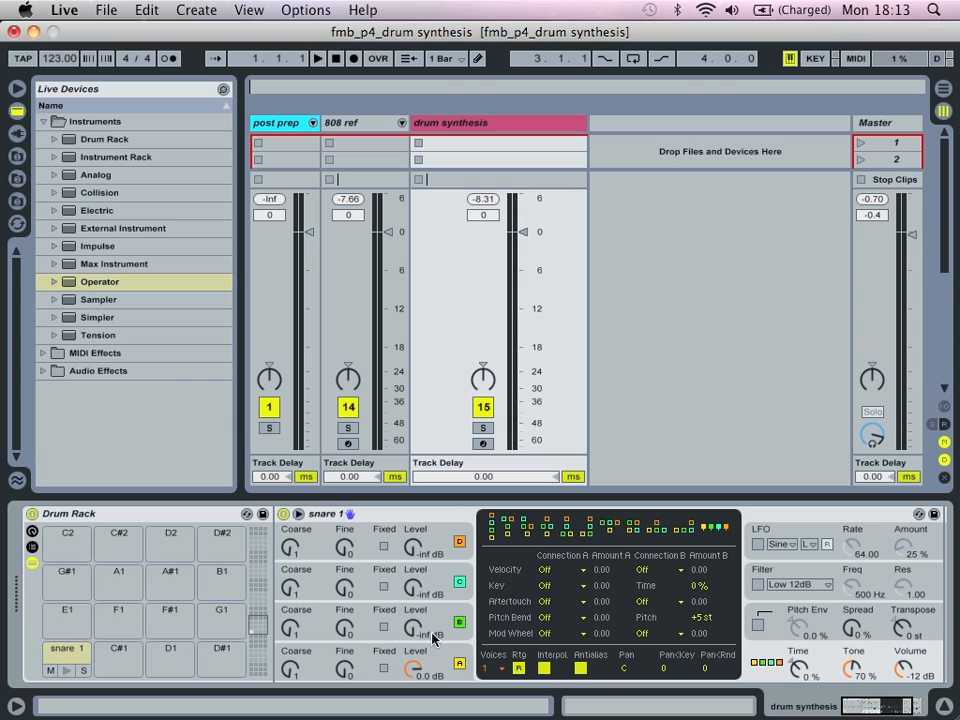
pyautogui.moveTo(460, 648)
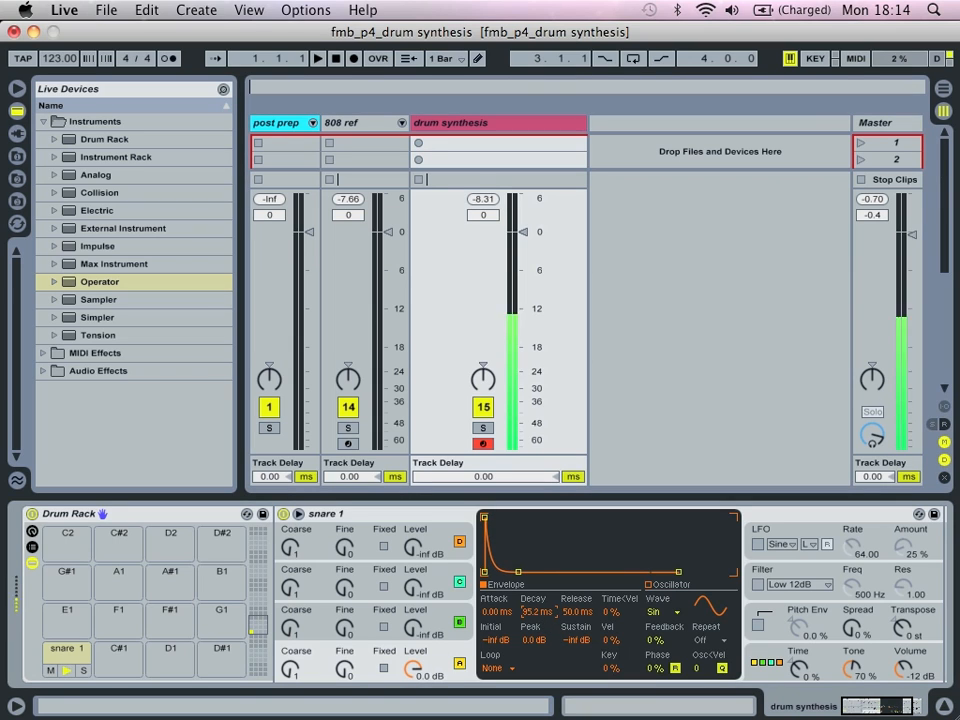
pyautogui.moveTo(532, 612); pyautogui.dragTo(532, 612)
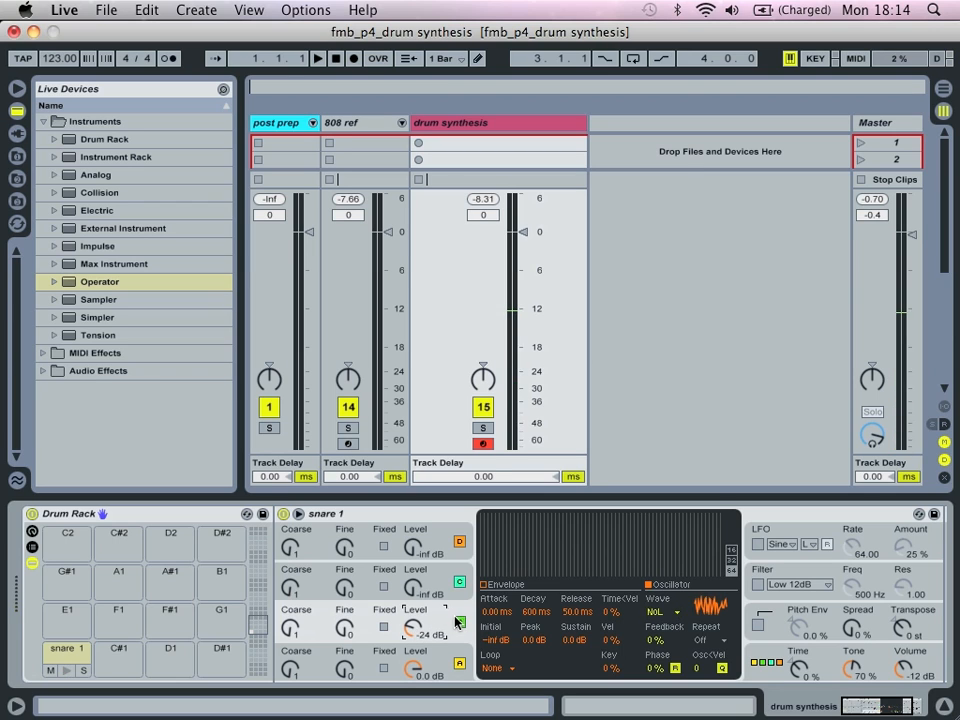
# Bring up the oscillator copy options to shape snare 1's quick-attack, short-decay envelope.
pyautogui.rightClick(460, 608)
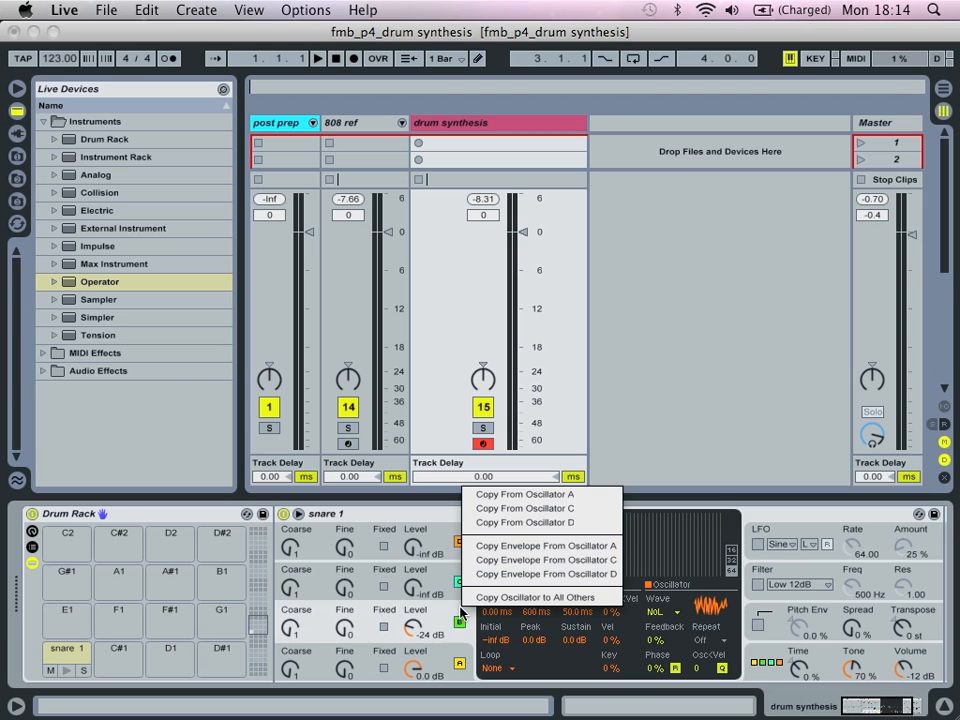
pyautogui.moveTo(544, 544)
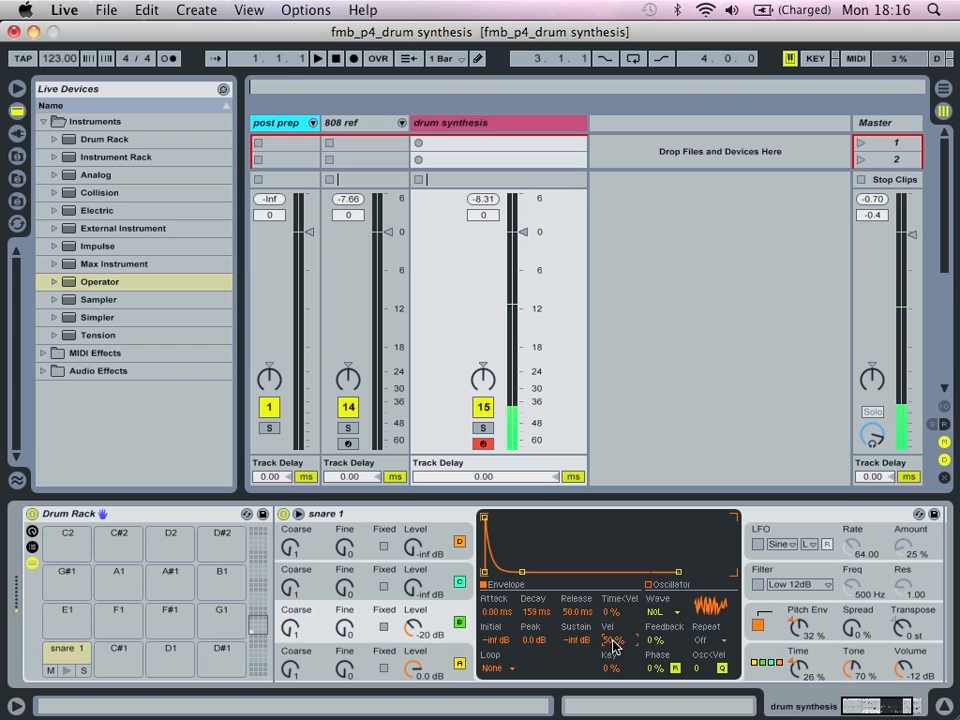
pyautogui.moveTo(572, 558)
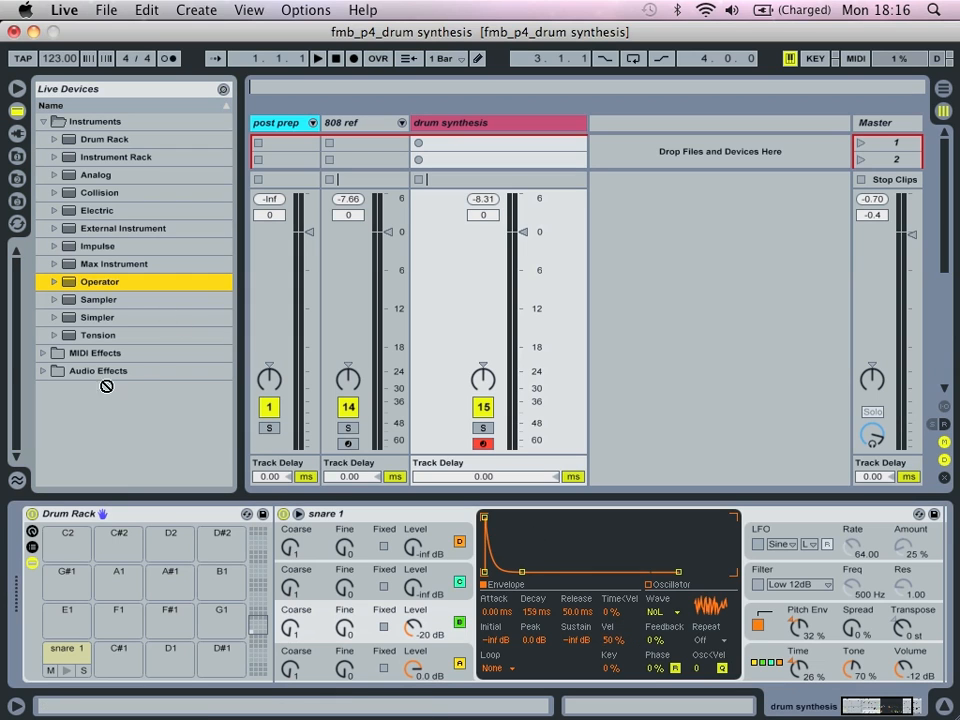
# Add a second Operator on pad C#1 and rename it 'snare 2'.
pyautogui.click(118, 648)
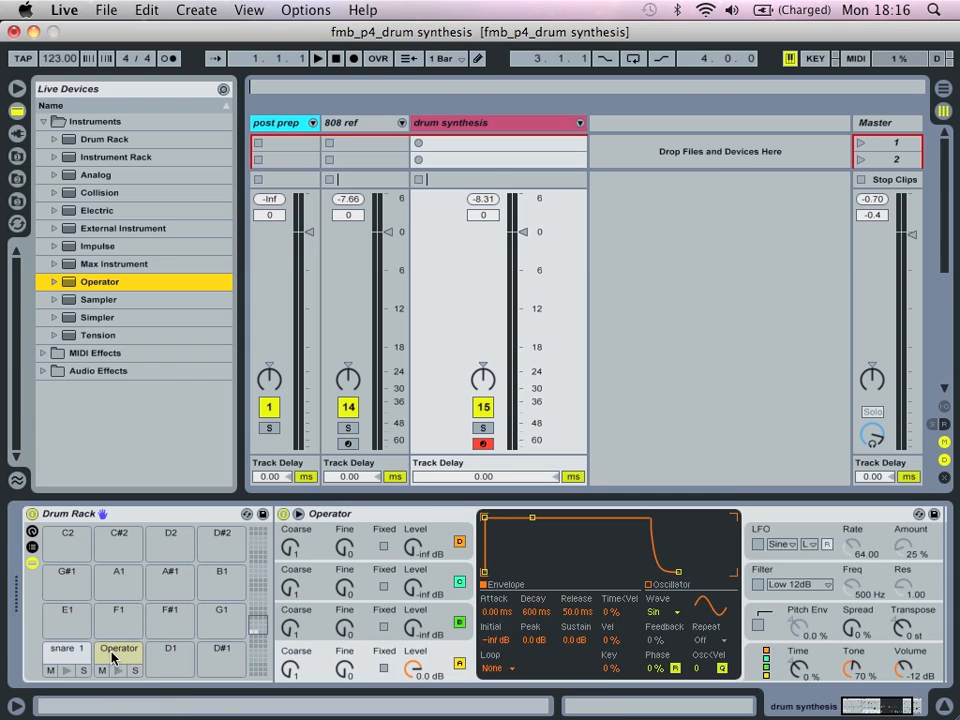
pyautogui.click(118, 648)
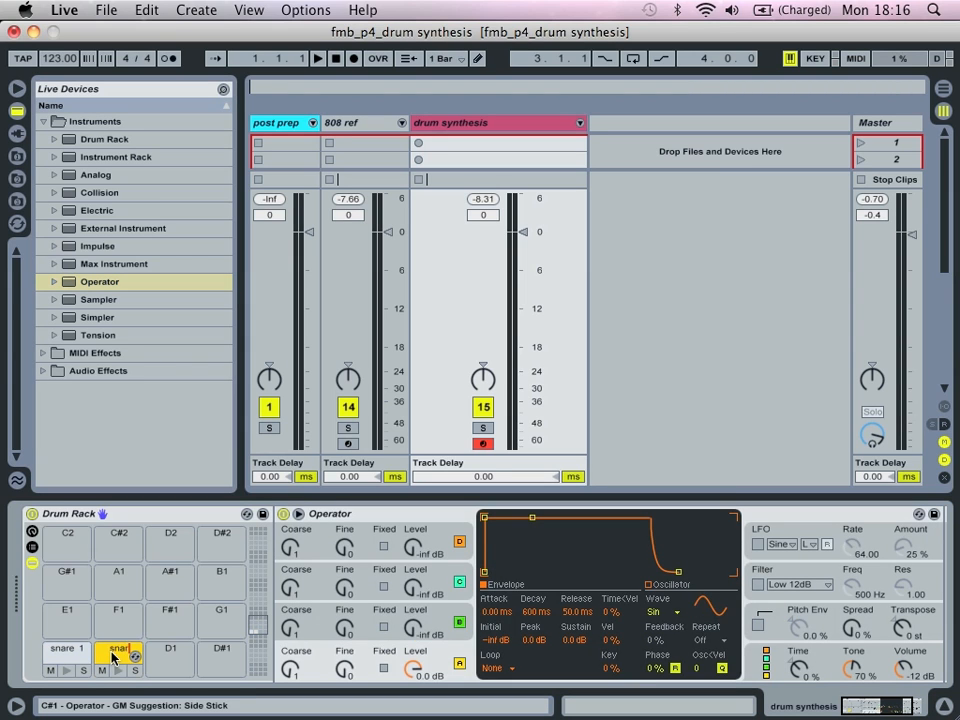
pyautogui.click(118, 648)
pyautogui.write('e 2')
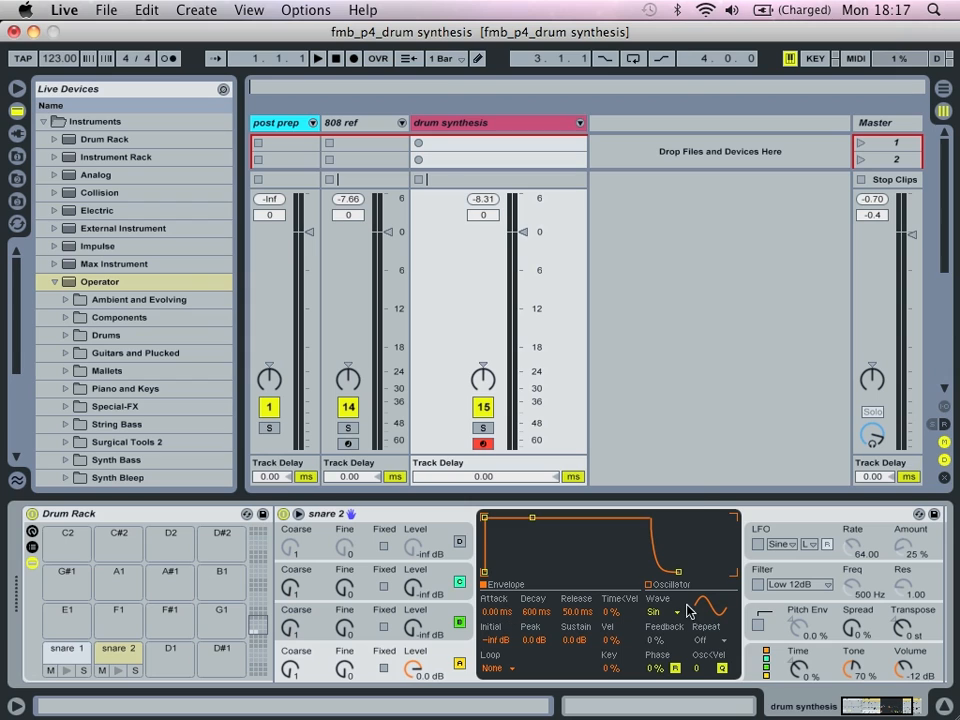
# Rework snare 2's Operator settings with its volume near -12 dB.
pyautogui.click(660, 612)
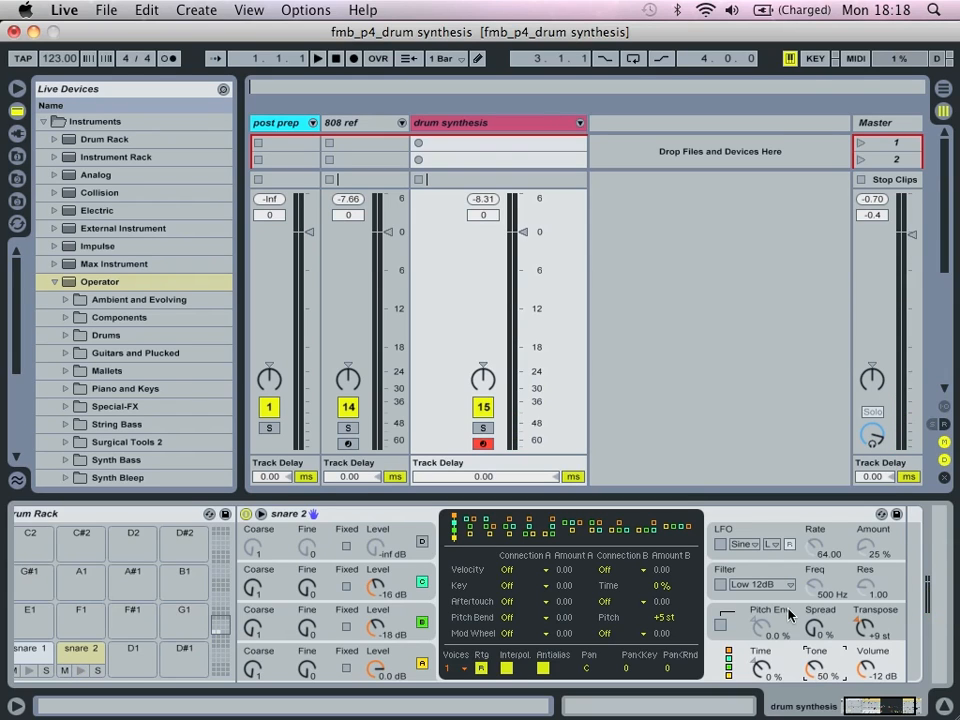
pyautogui.moveTo(776, 600)
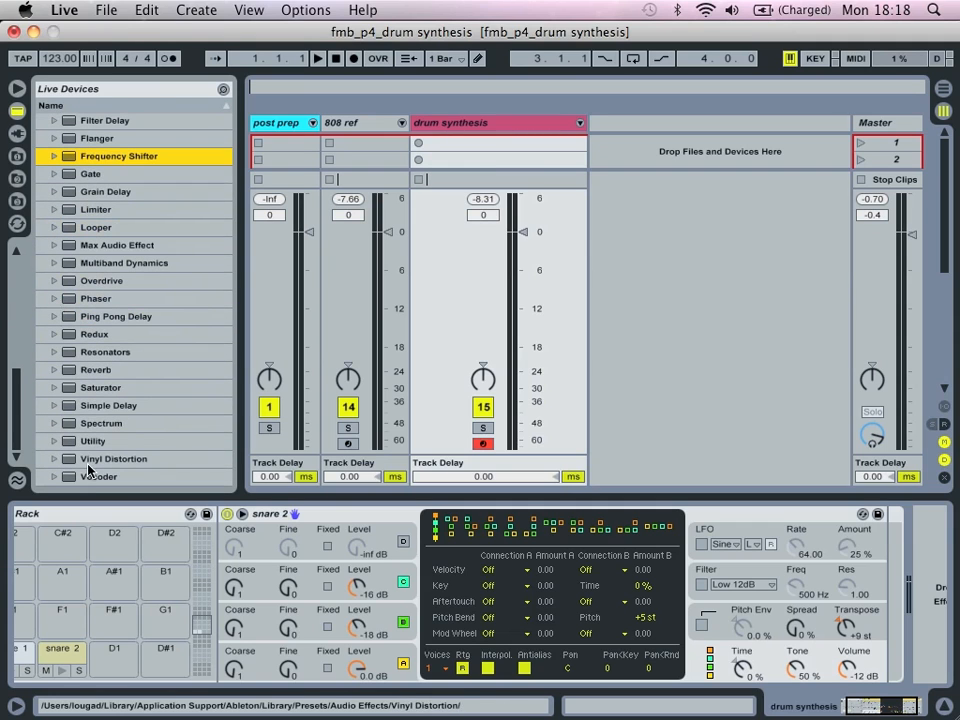
# Add a Vocoder after snare 2's Operator and adjust its effect amount.
pyautogui.click(98, 476)
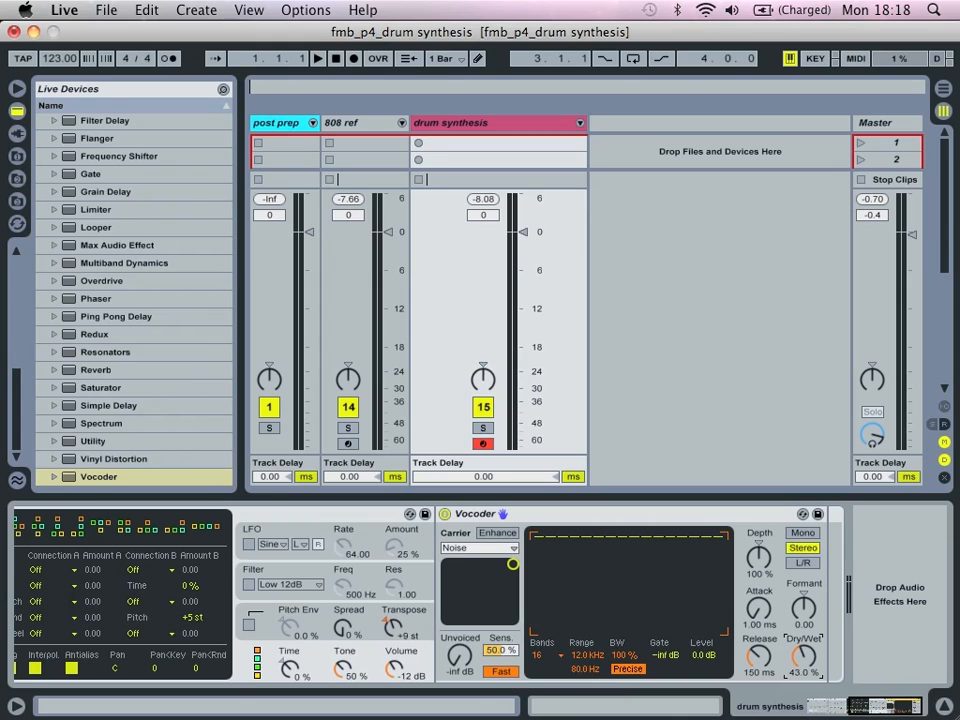
pyautogui.moveTo(804, 656); pyautogui.dragTo(804, 670)
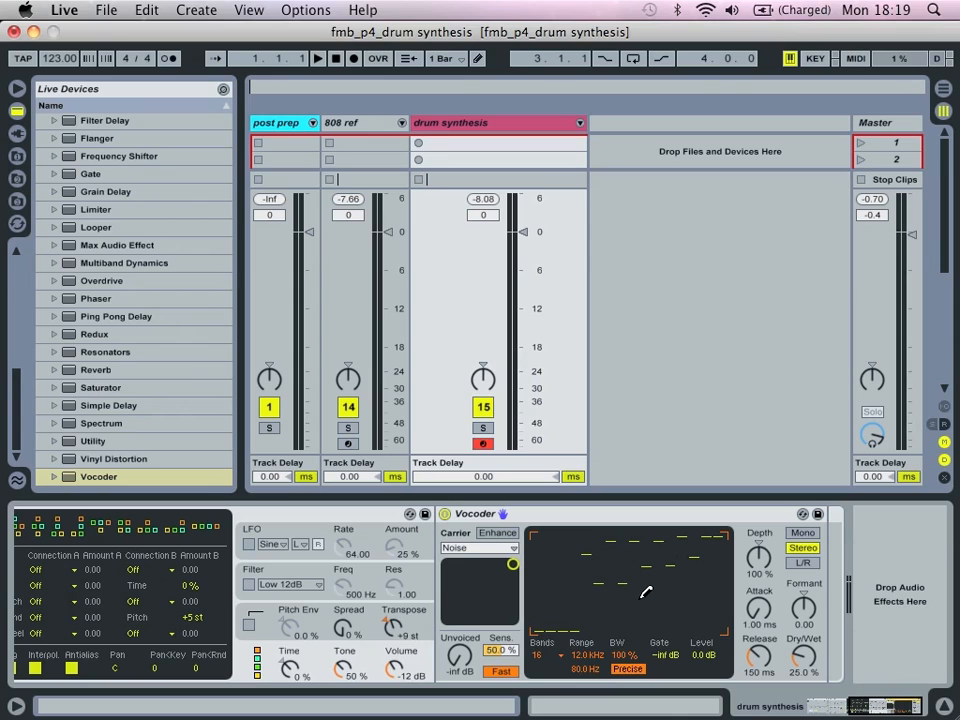
pyautogui.moveTo(510, 580)
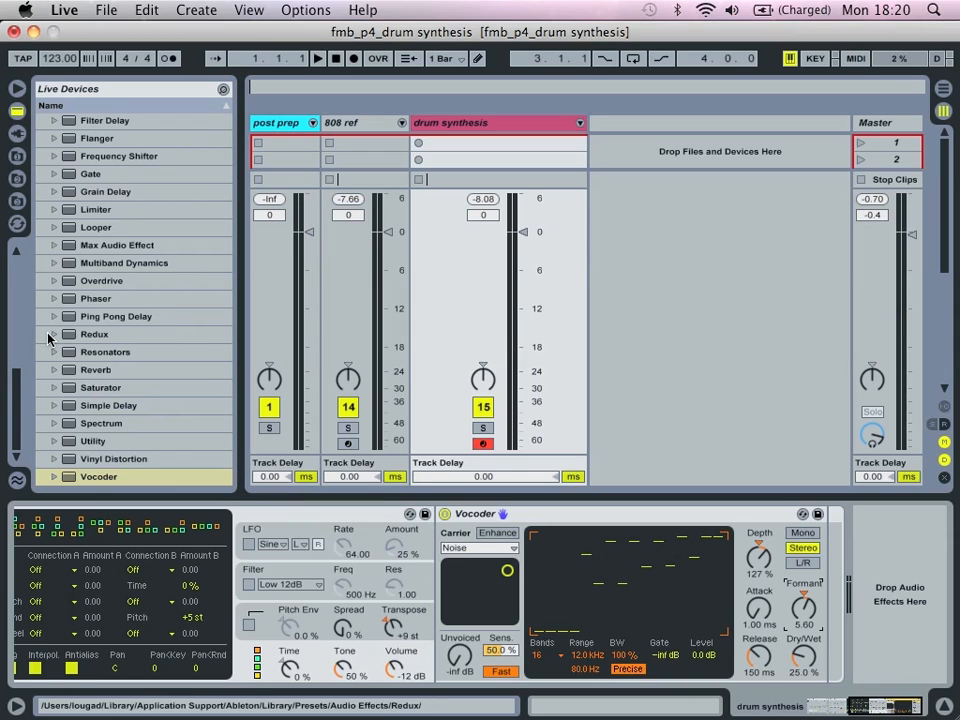
# Add Redux after the Vocoder in snare 2's chain, followed by Frequency Shifter.
pyautogui.click(94, 334)
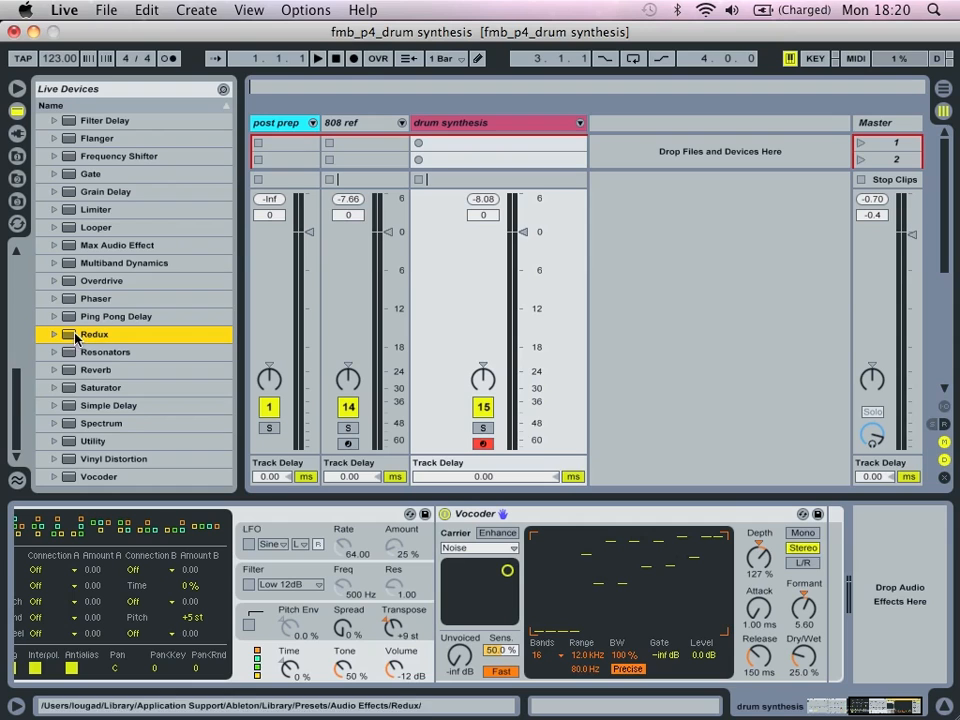
pyautogui.doubleClick(94, 334)
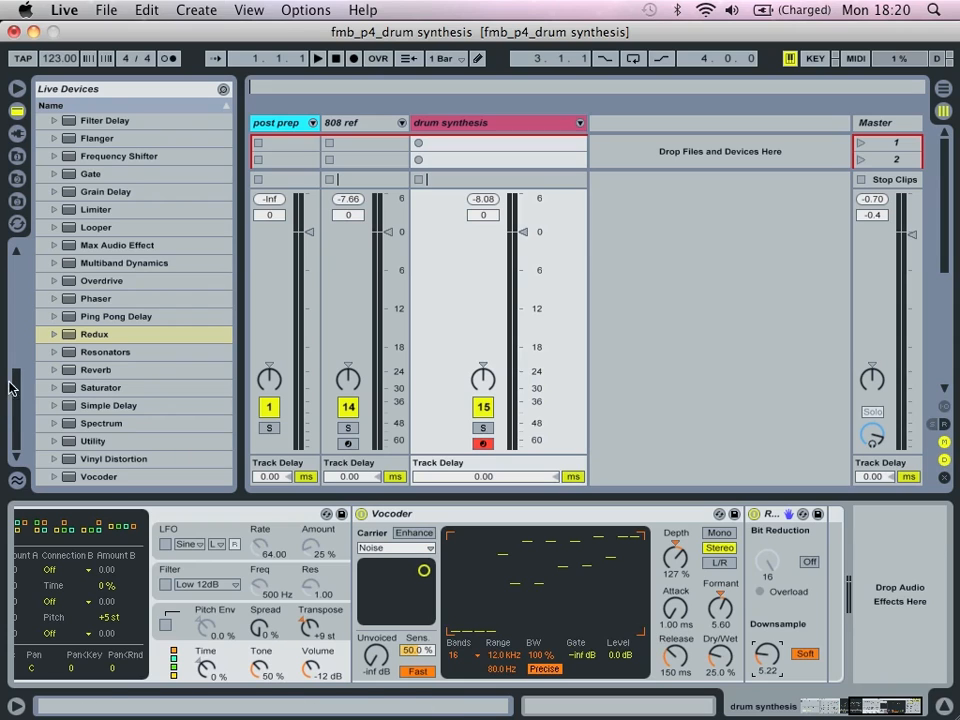
pyautogui.click(120, 156)
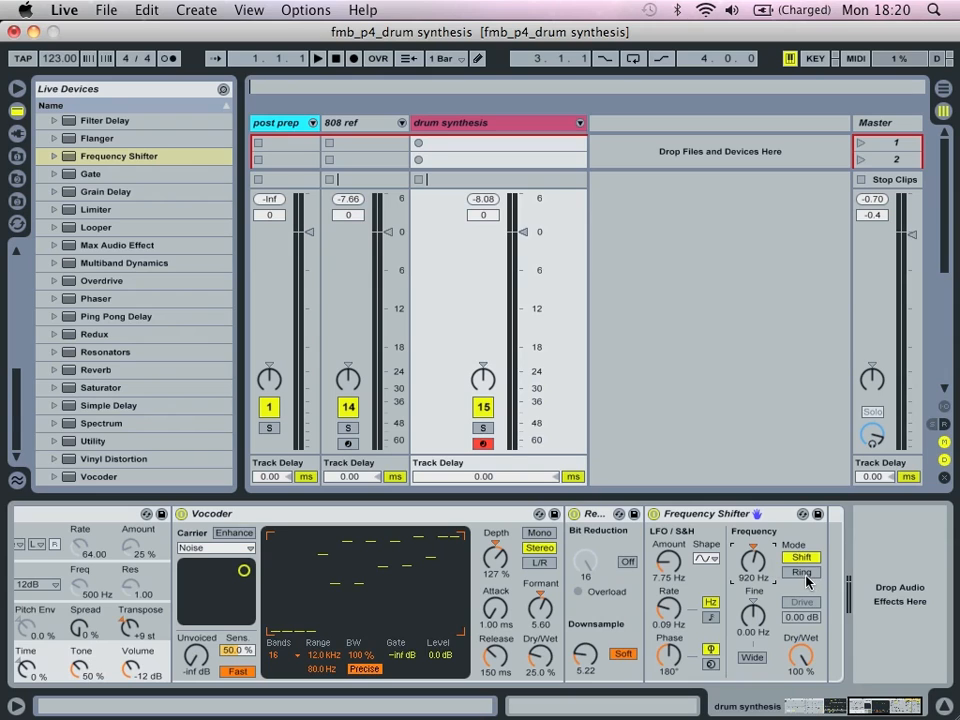
# Tune the Frequency Shifter higher and audition the snare through the Vocoder-Redux-Shifter chain.
pyautogui.click(800, 572)
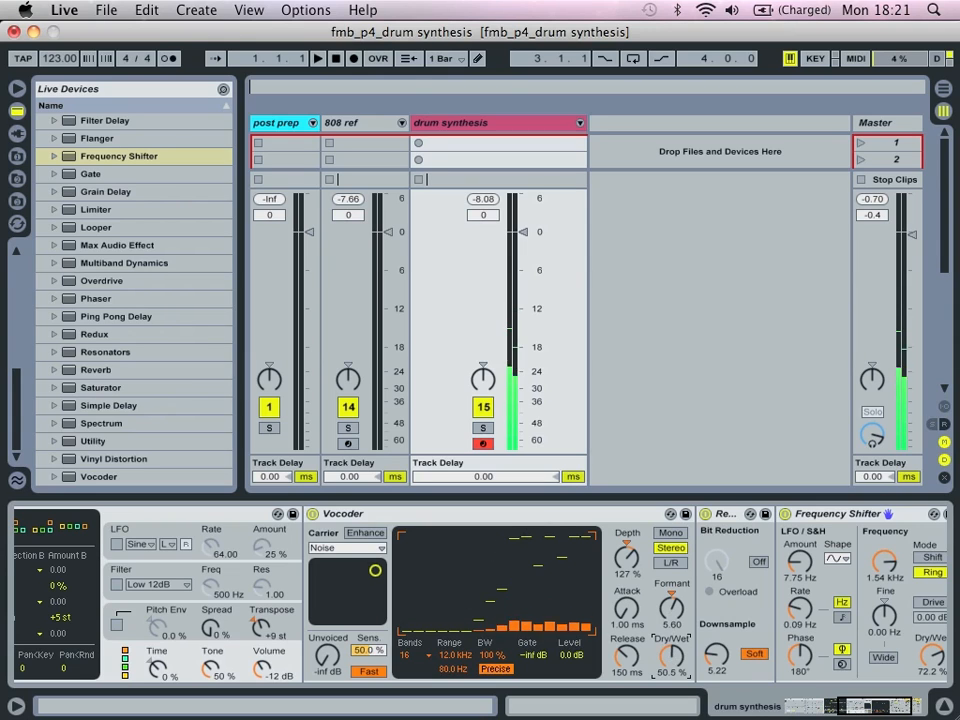
pyautogui.moveTo(672, 656); pyautogui.dragTo(672, 660)
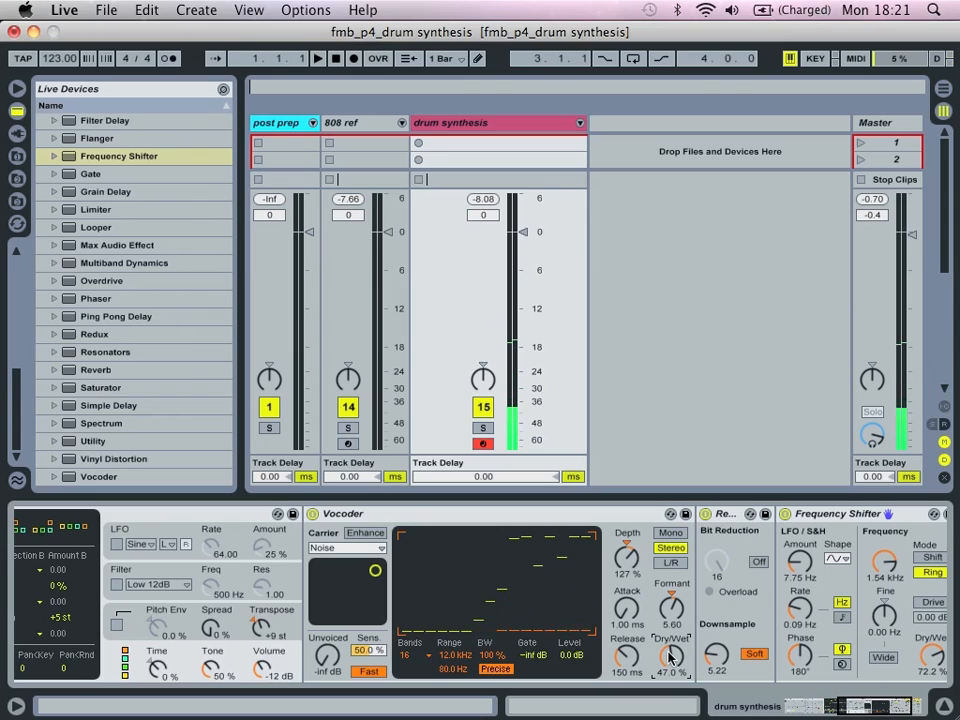